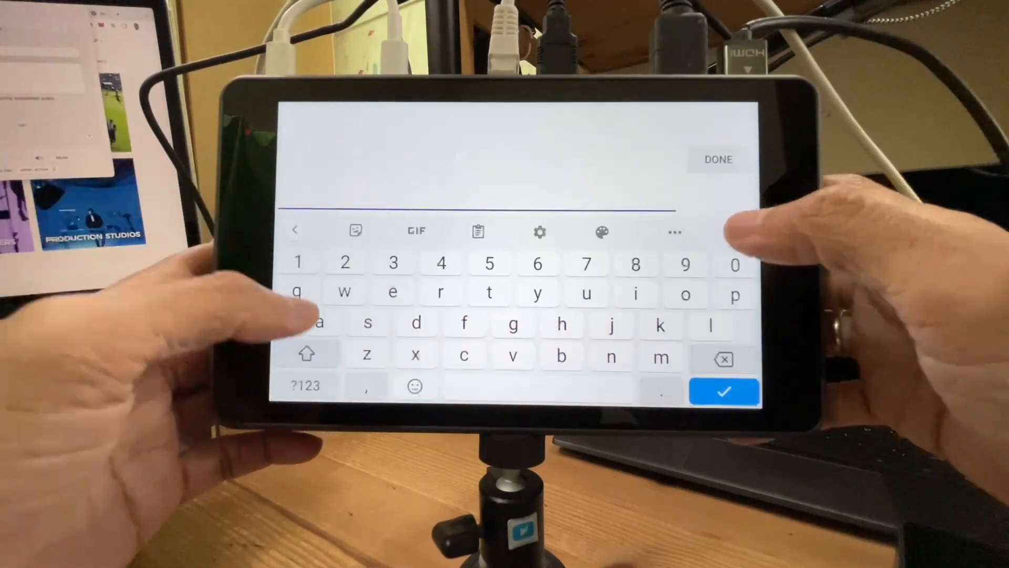
- Enter 'Schedule Test' as the live stream title and confirm it
text(Schedule Test)
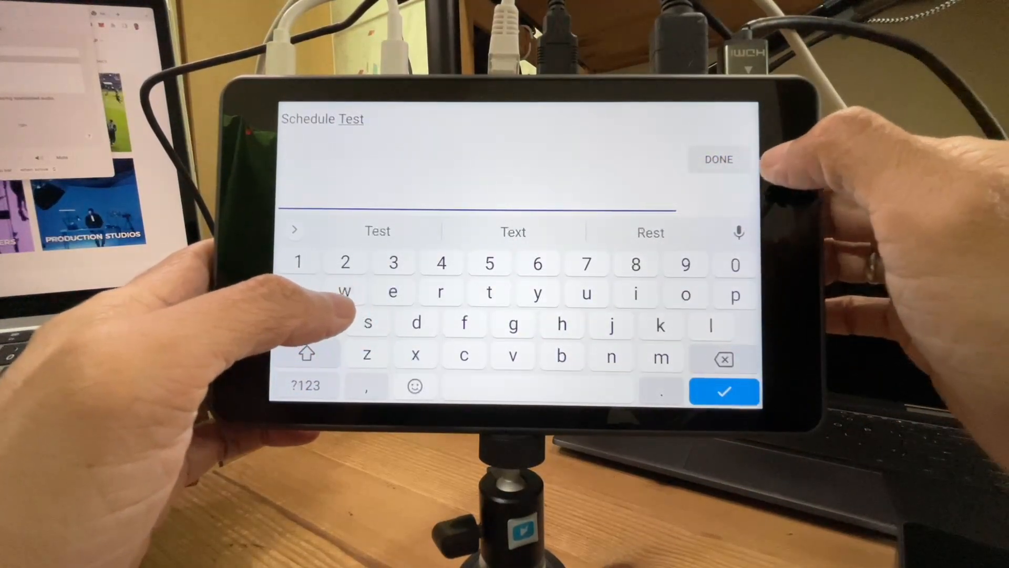
click(314, 119)
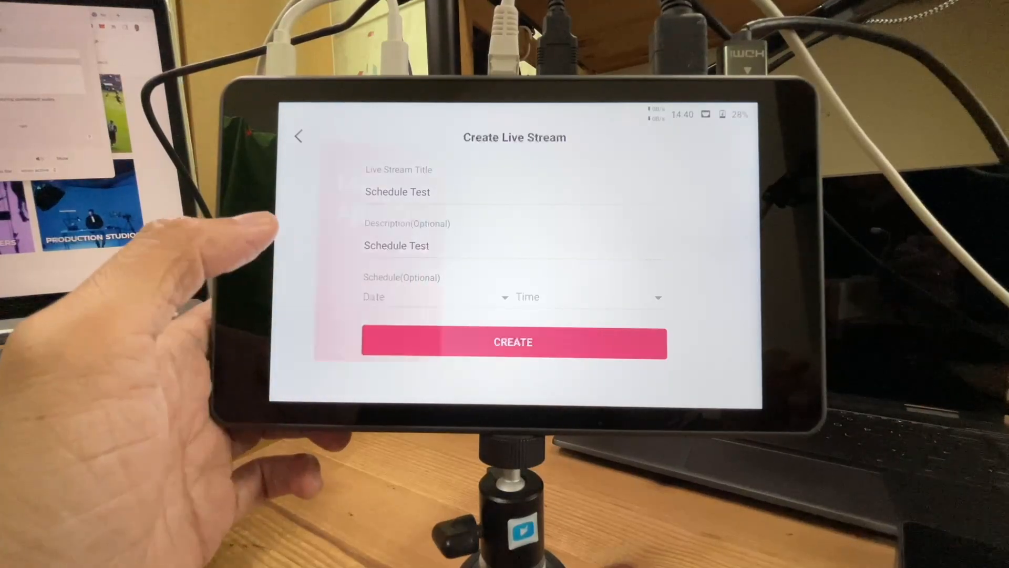
- Navigate the schedule date picker's calendar toward December 2022
click(425, 296)
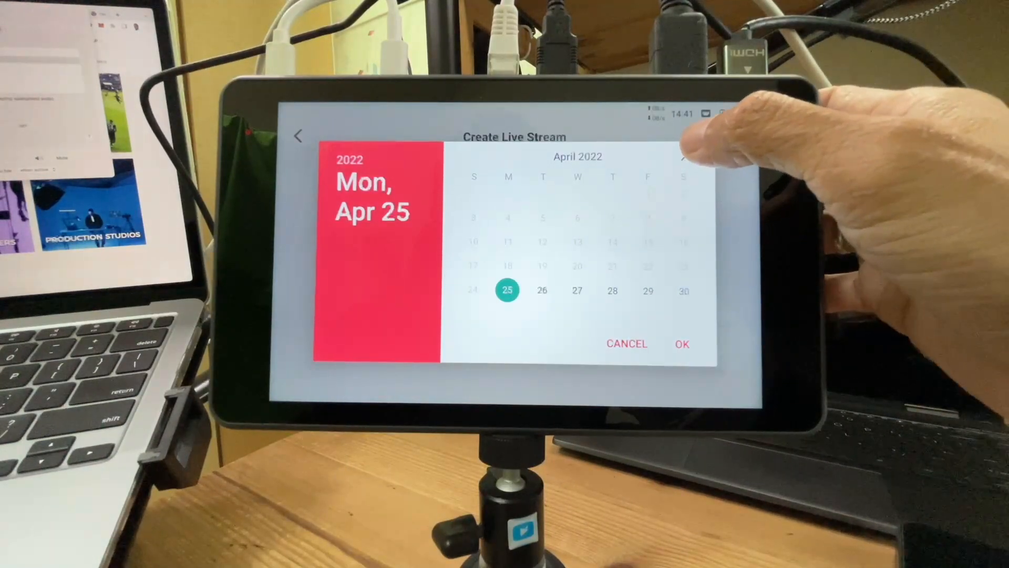
click(685, 156)
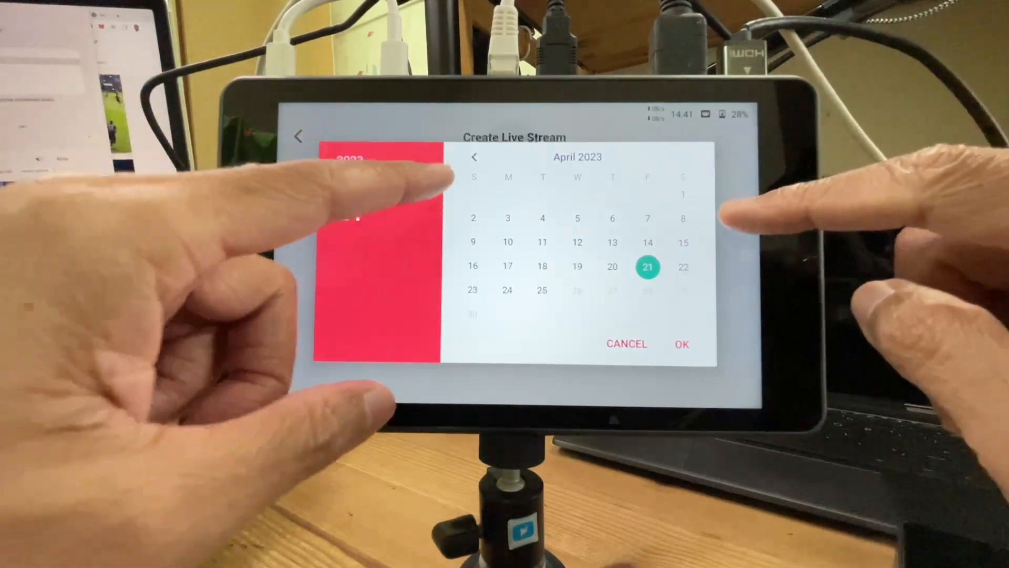
click(474, 157)
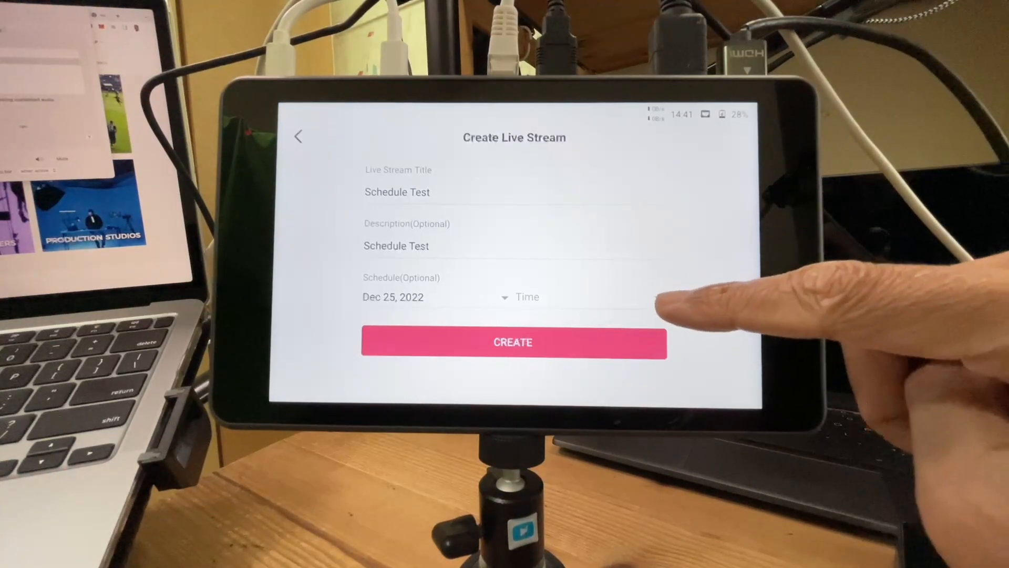
- Set the start time to 9:00 AM and create the Schedule Test stream
click(527, 296)
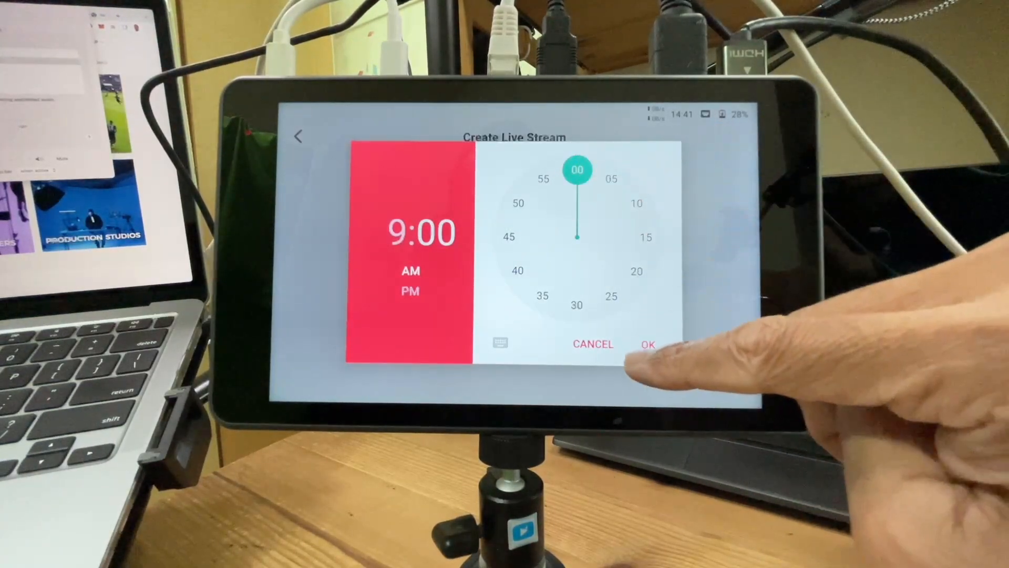
click(647, 344)
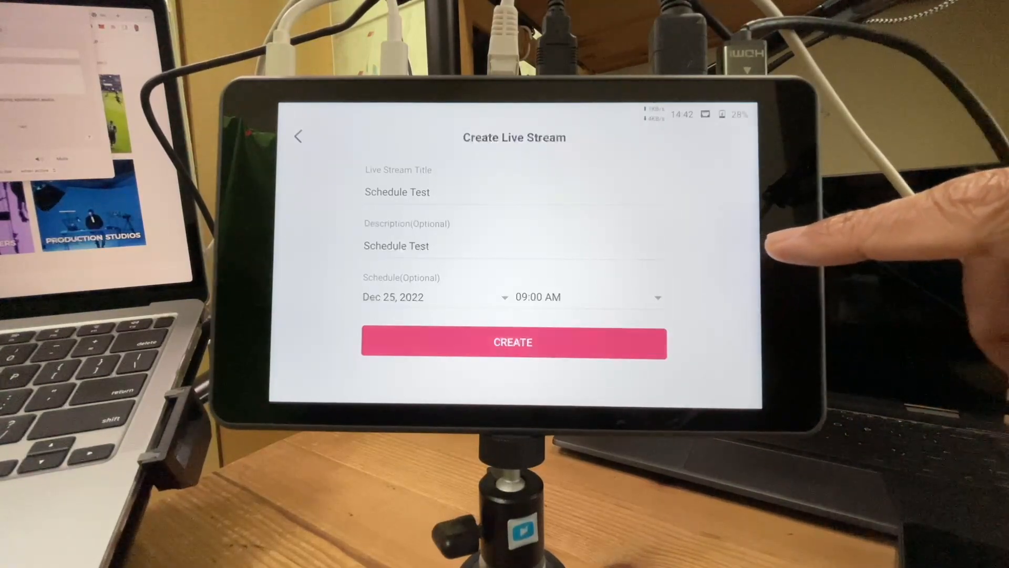
click(512, 342)
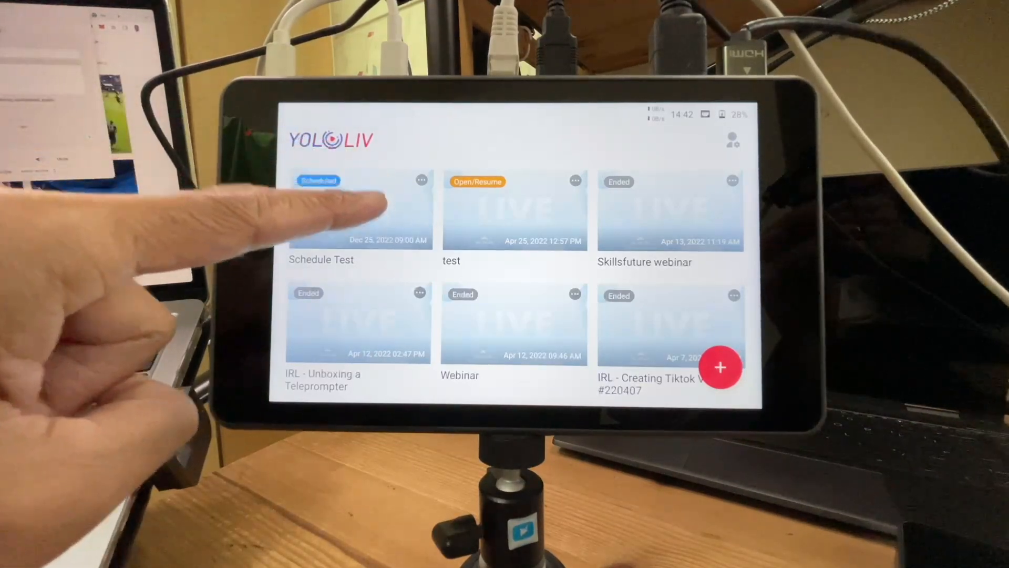
- Enter the Schedule Test stream console and switch on a streaming platform
click(357, 209)
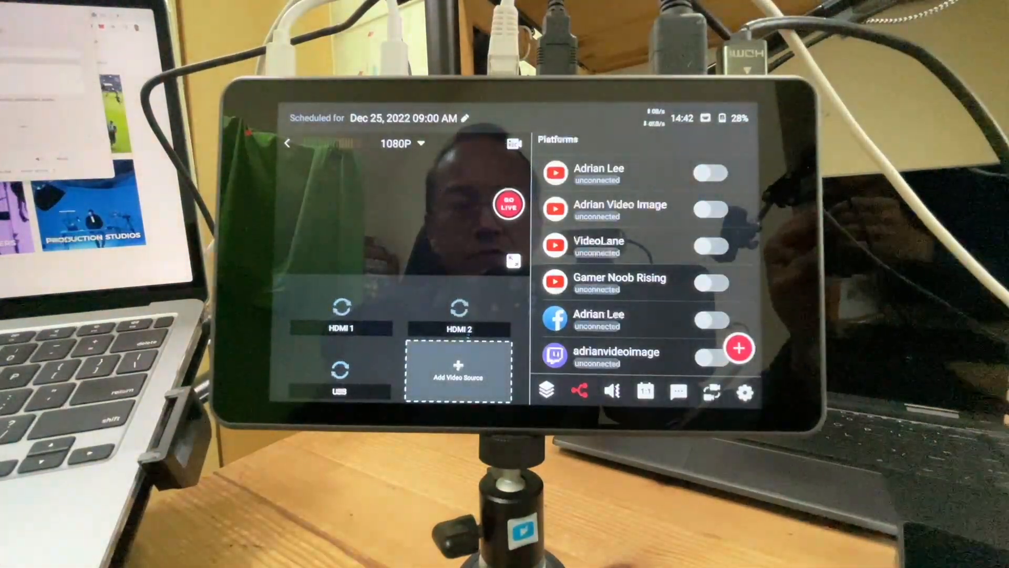
click(709, 208)
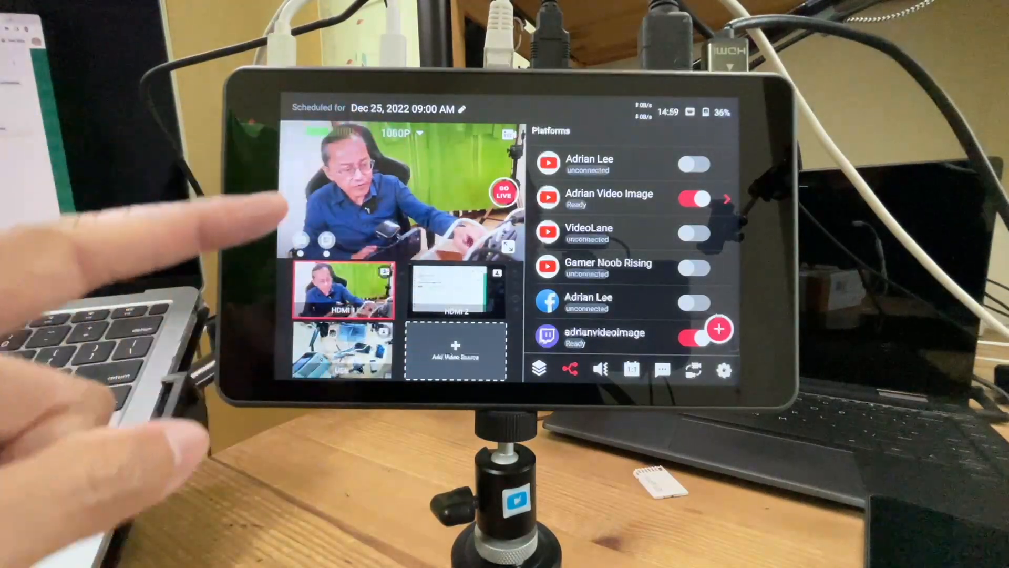
- Add an SD card video as a new source, picking a clip, and return to the switcher
click(454, 352)
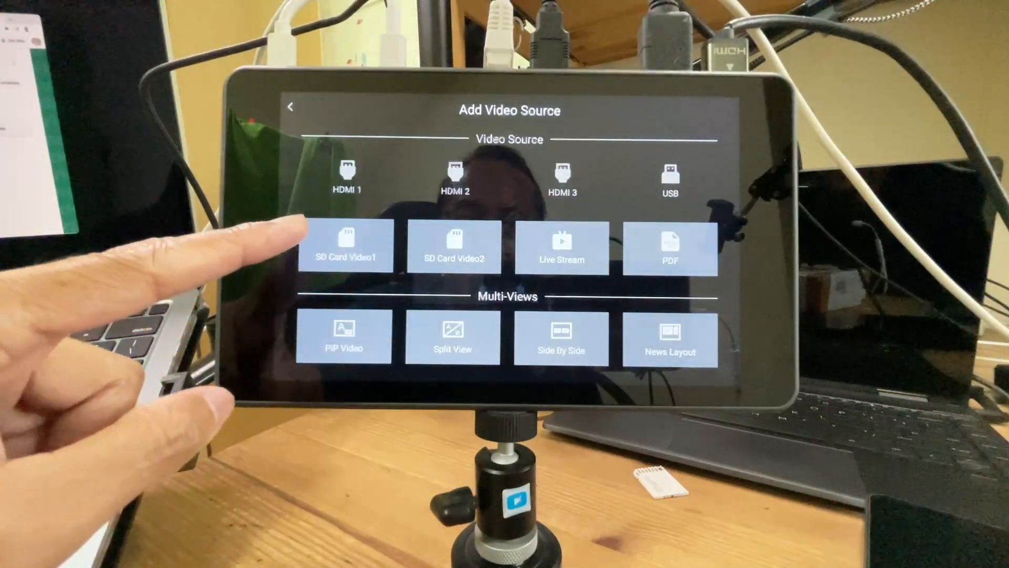
click(345, 249)
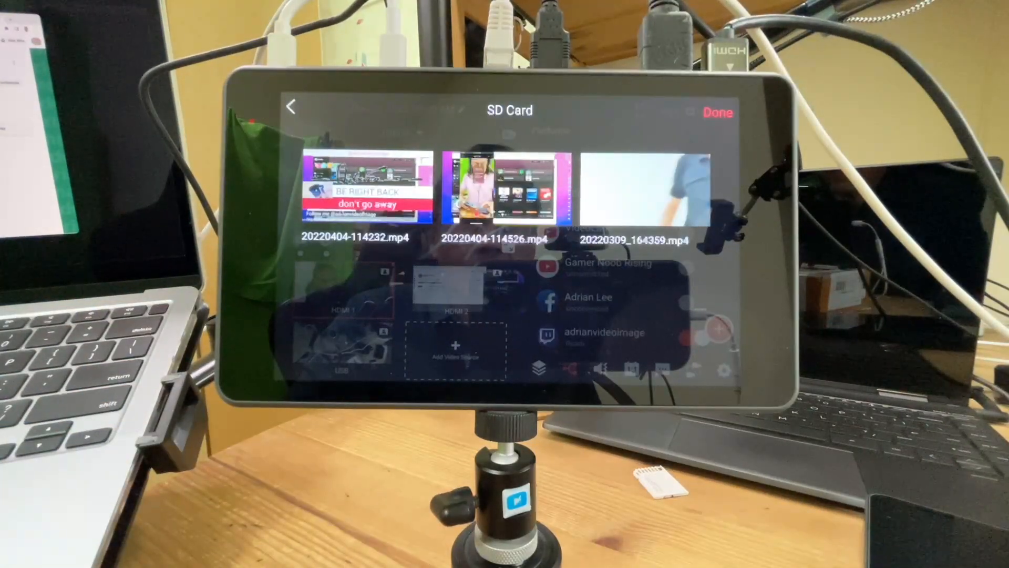
click(647, 190)
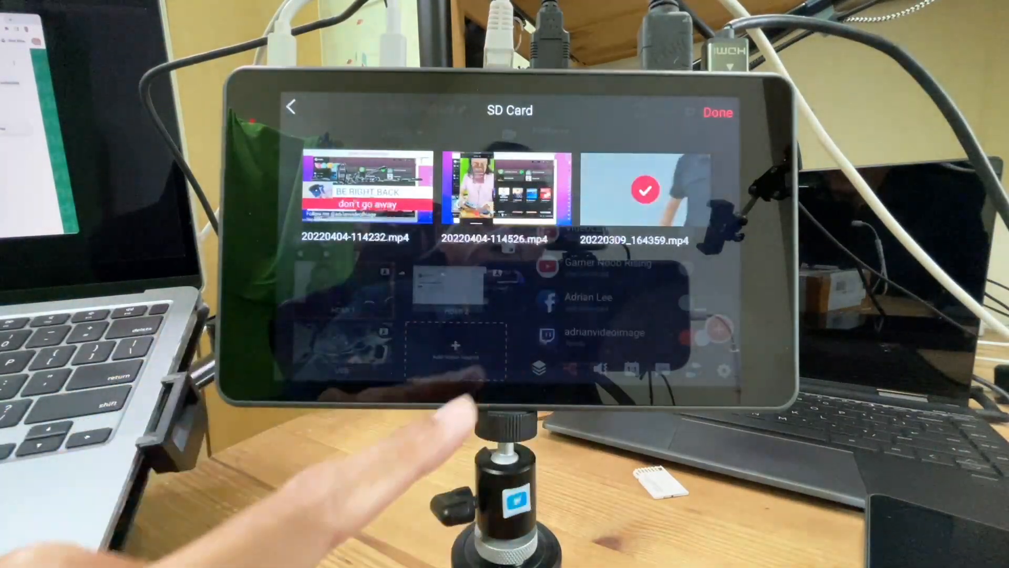
click(717, 112)
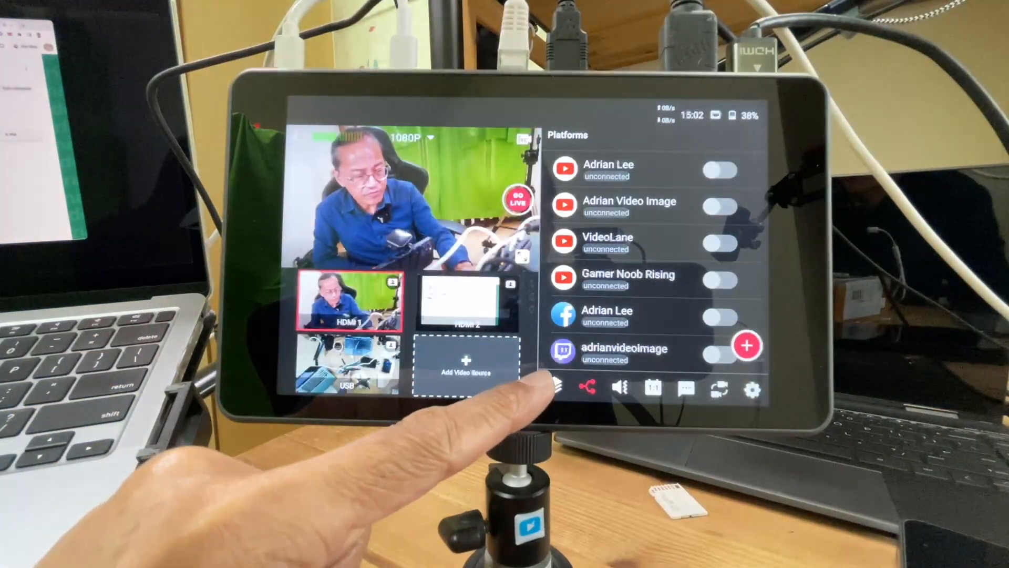
click(555, 385)
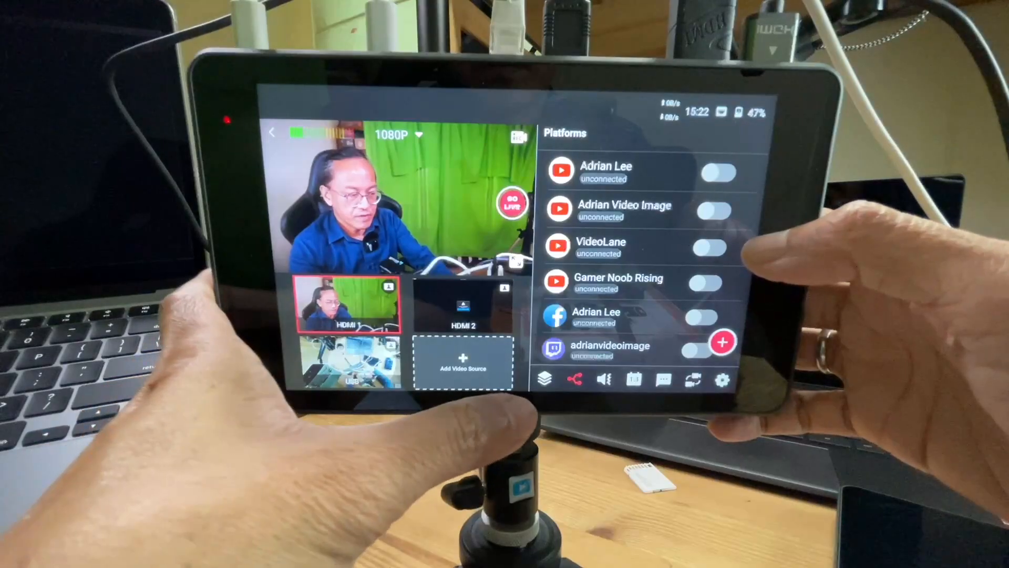
- Activate the countdown timer overlay from Overlays and enter its Setting screen
click(544, 378)
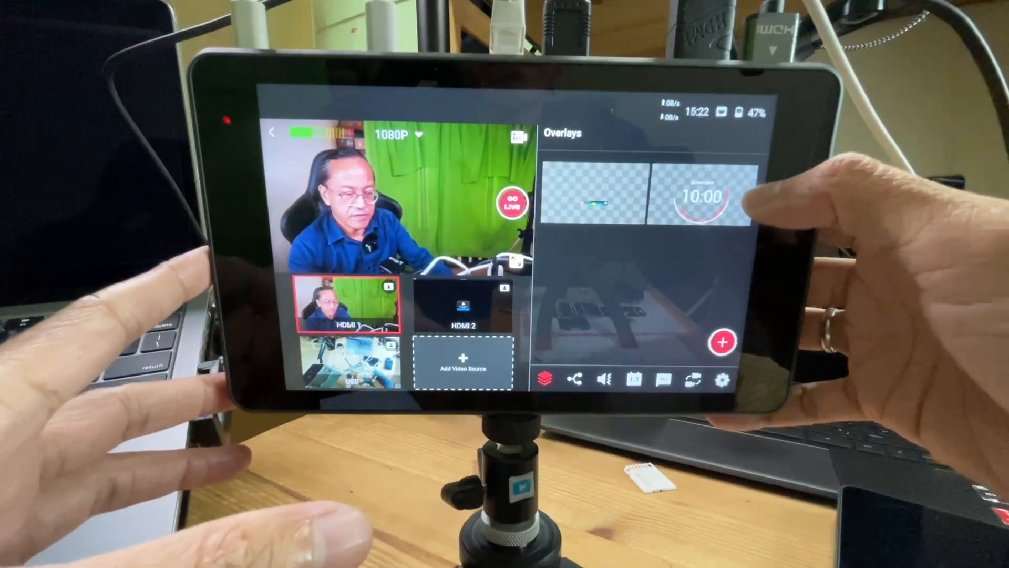
click(701, 197)
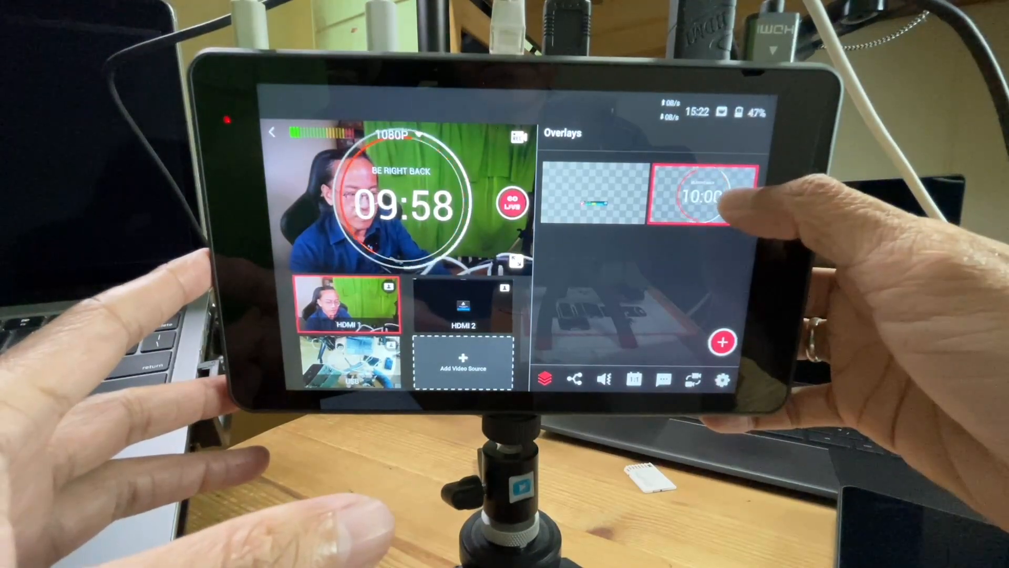
click(705, 196)
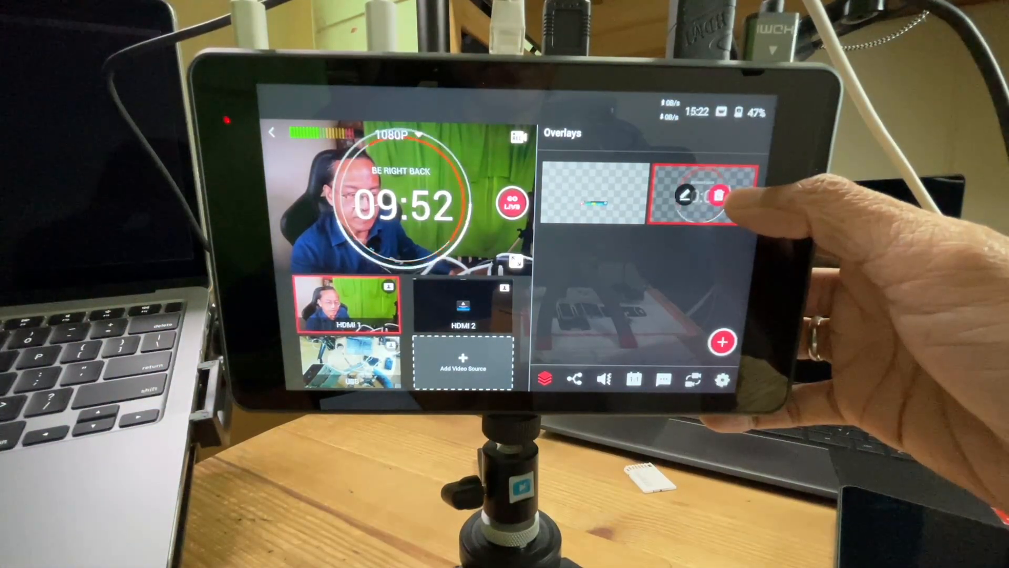
click(688, 193)
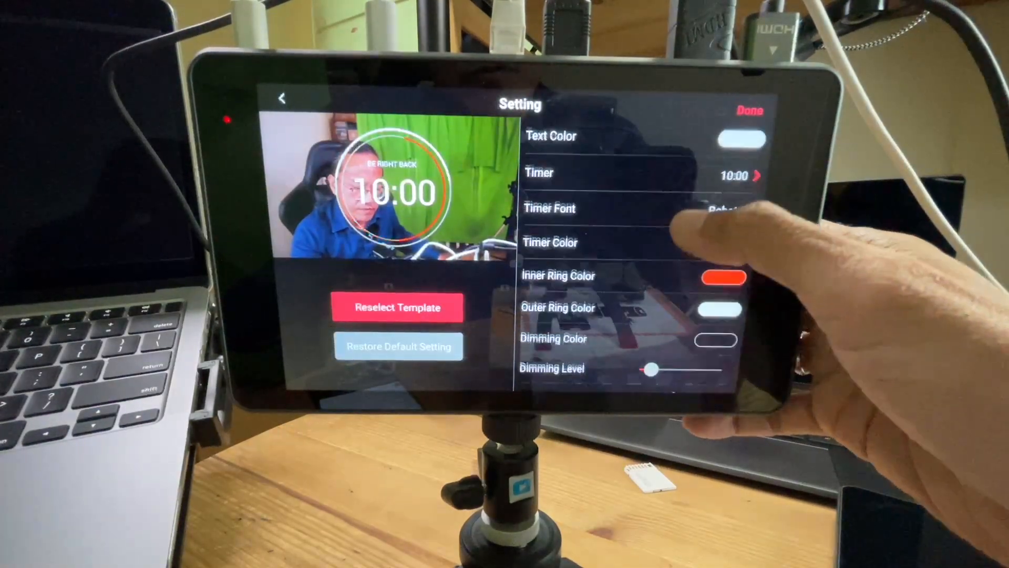
scroll(up, 3)
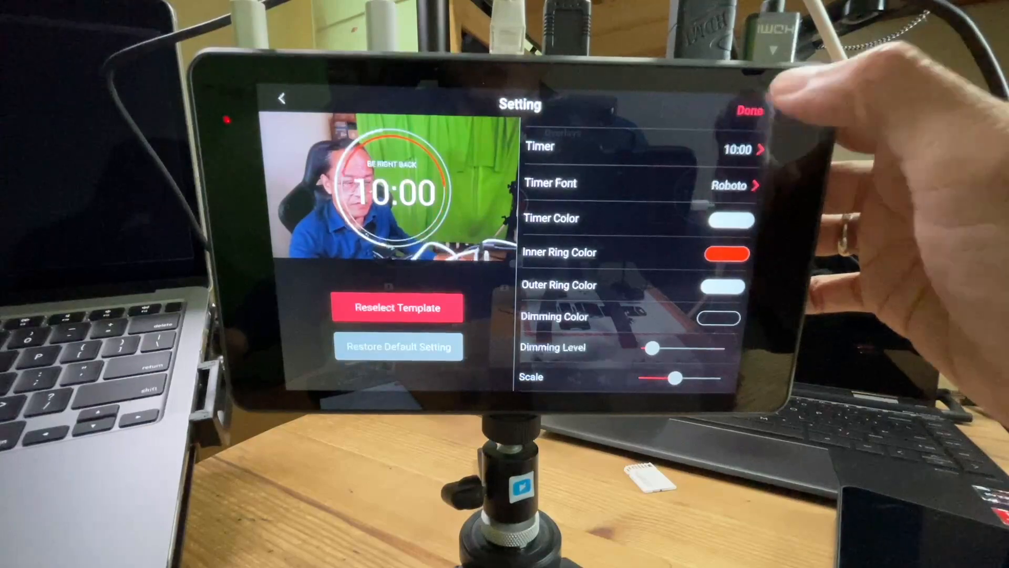
click(750, 111)
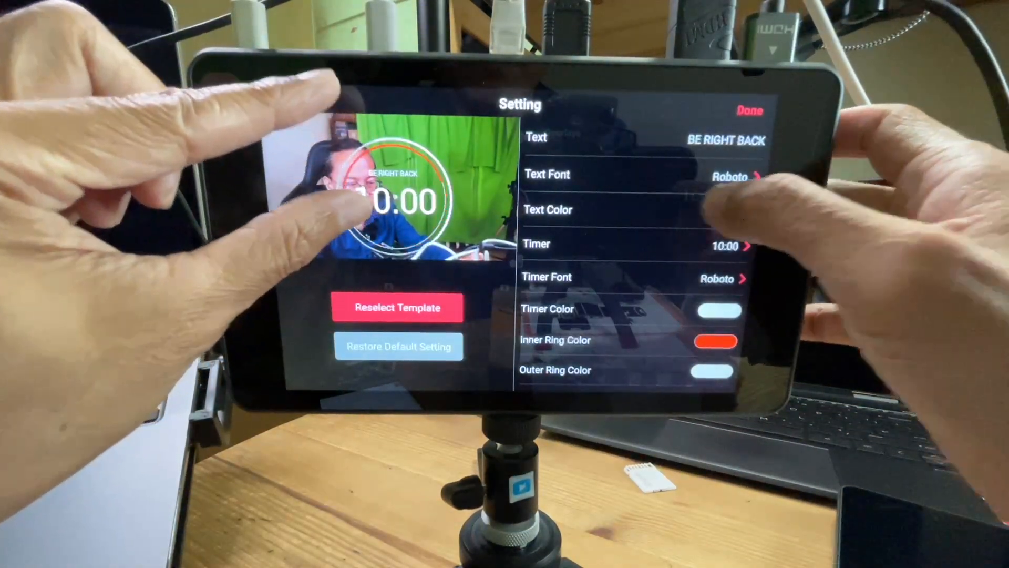
scroll(down, 3)
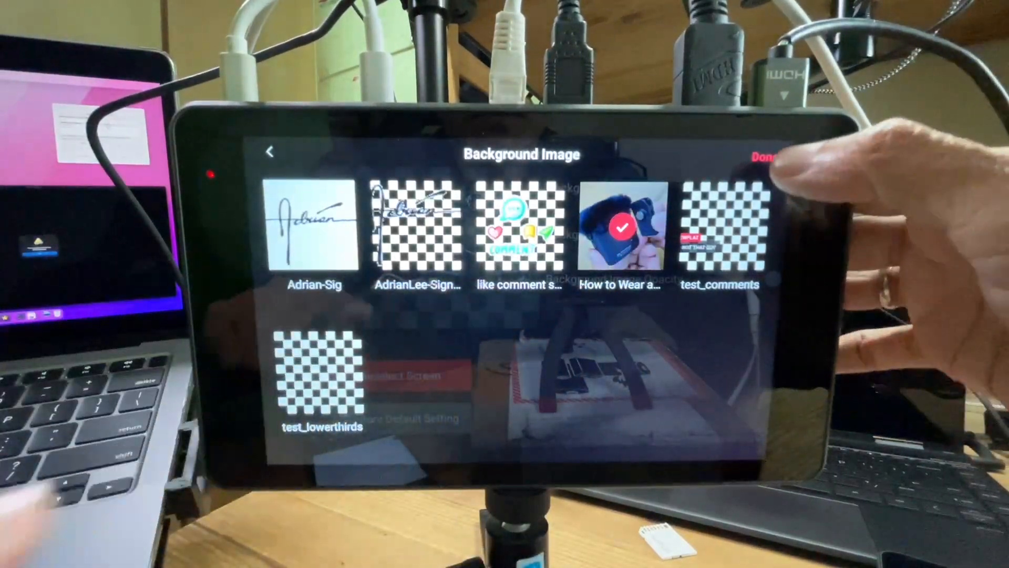
- Choose a saved image from the Background Image list
click(270, 154)
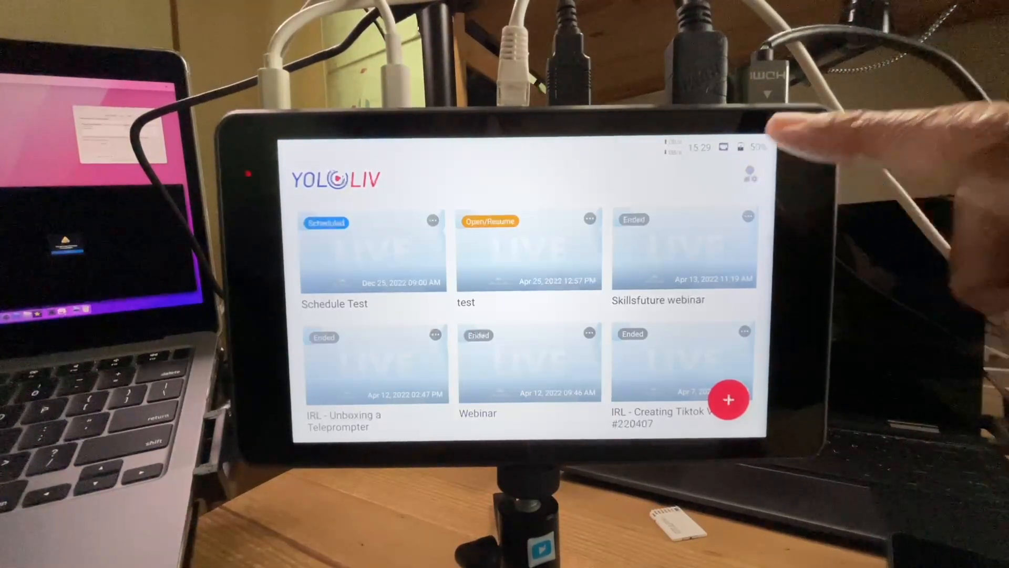
- Go to Account & Settings from the account icon and scroll down its options
click(749, 179)
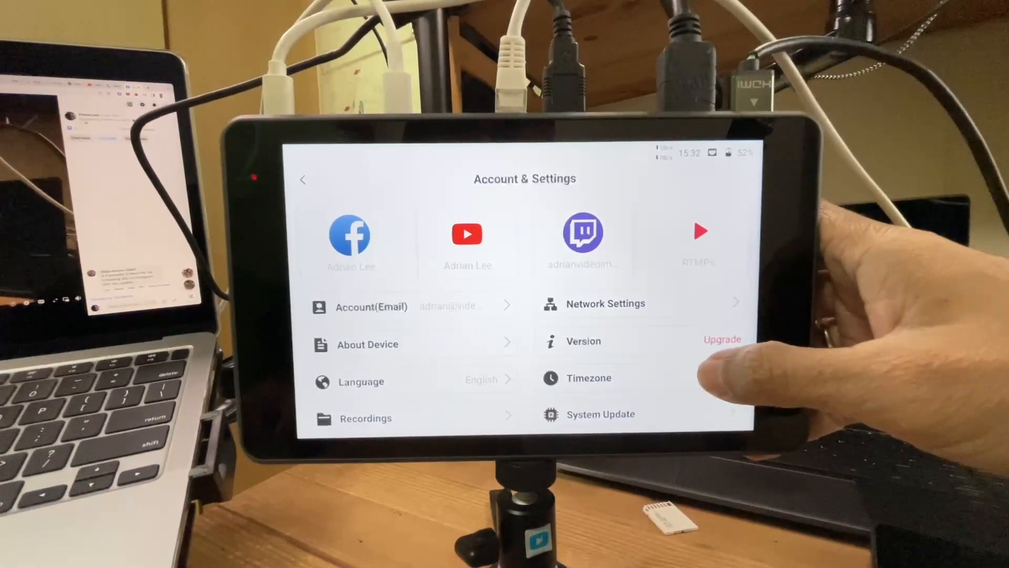
scroll(down, 3)
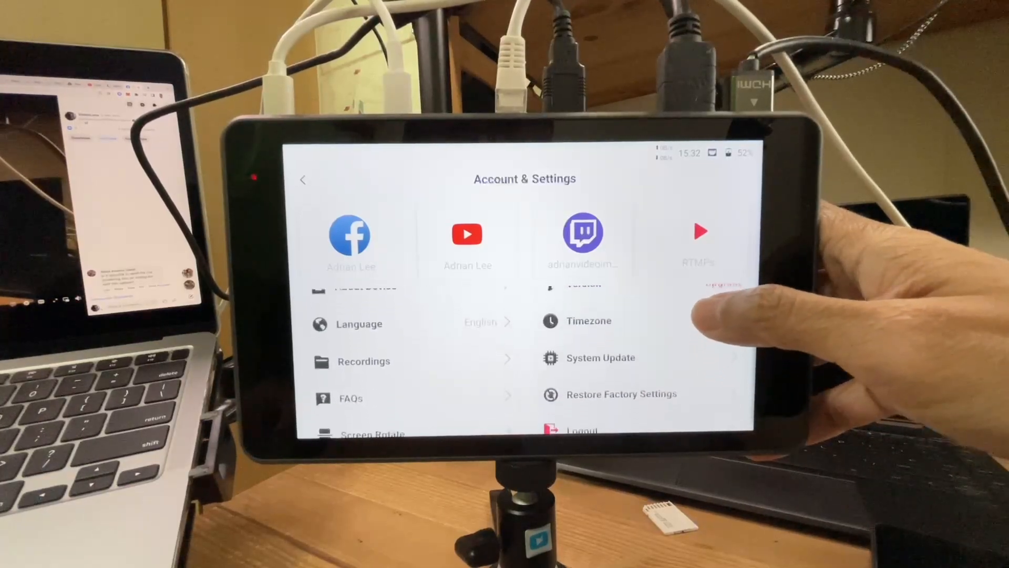